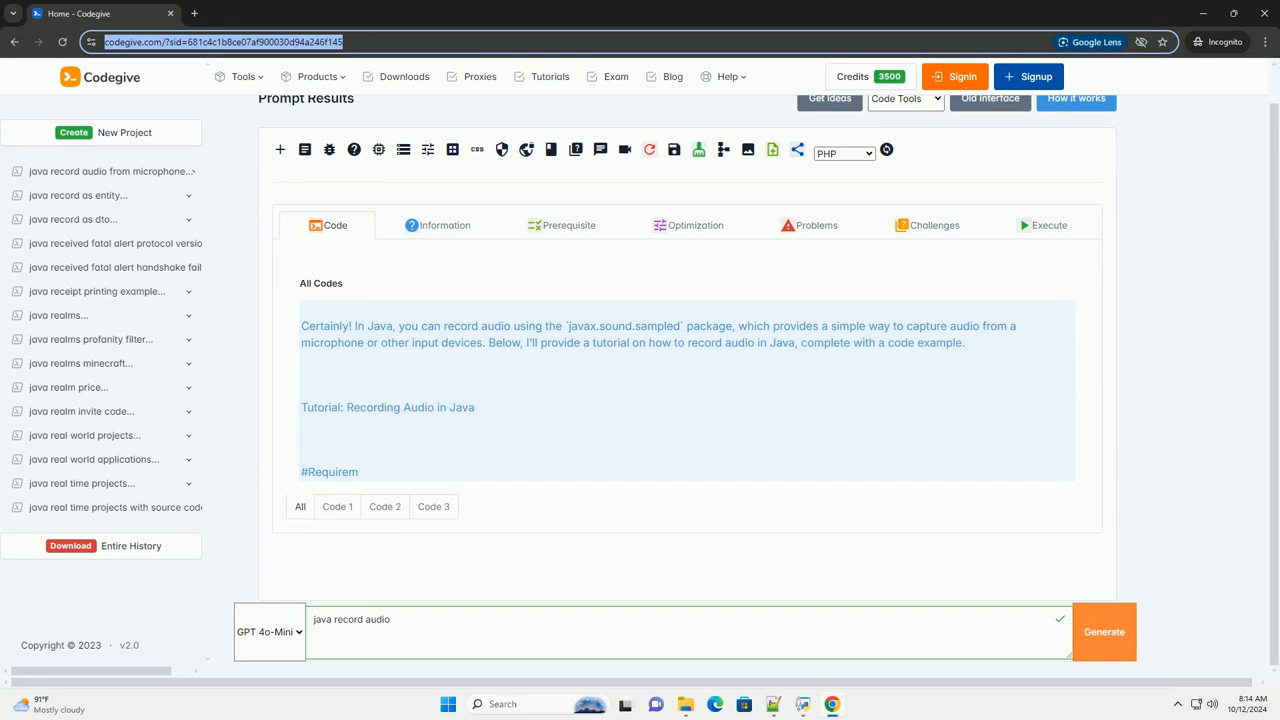
scroll("down", 3)
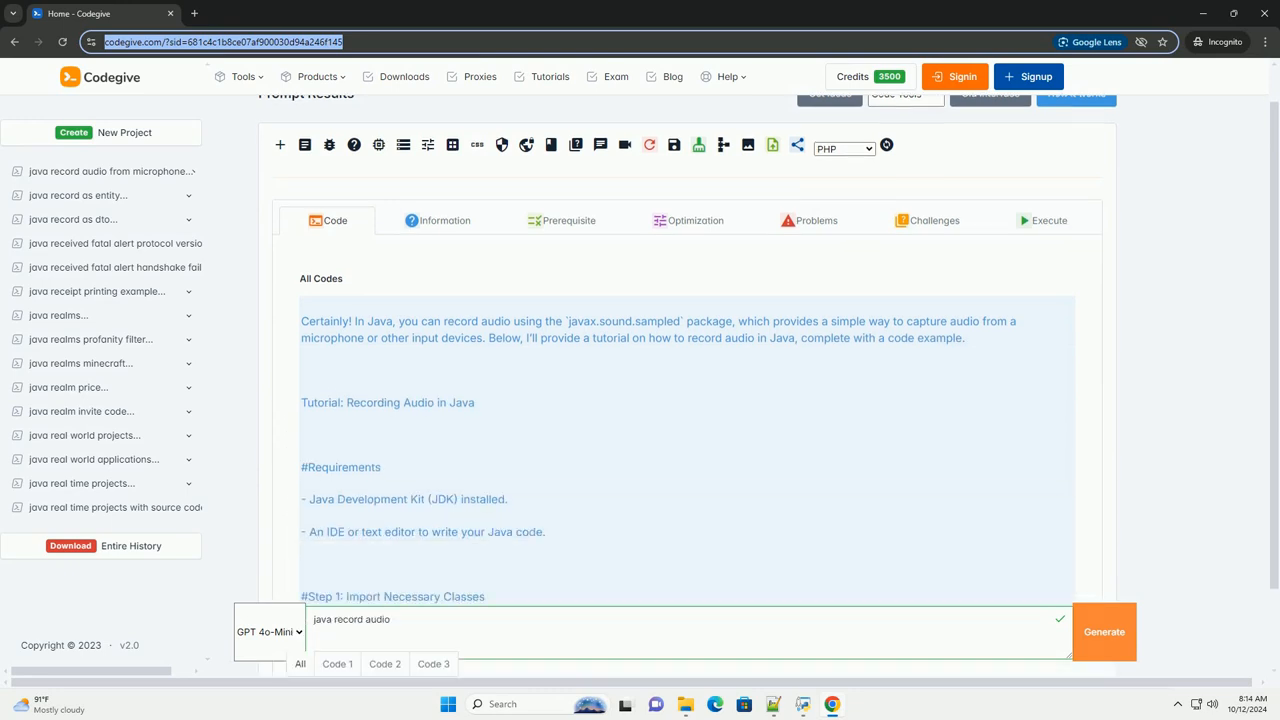
scroll("down", 3)
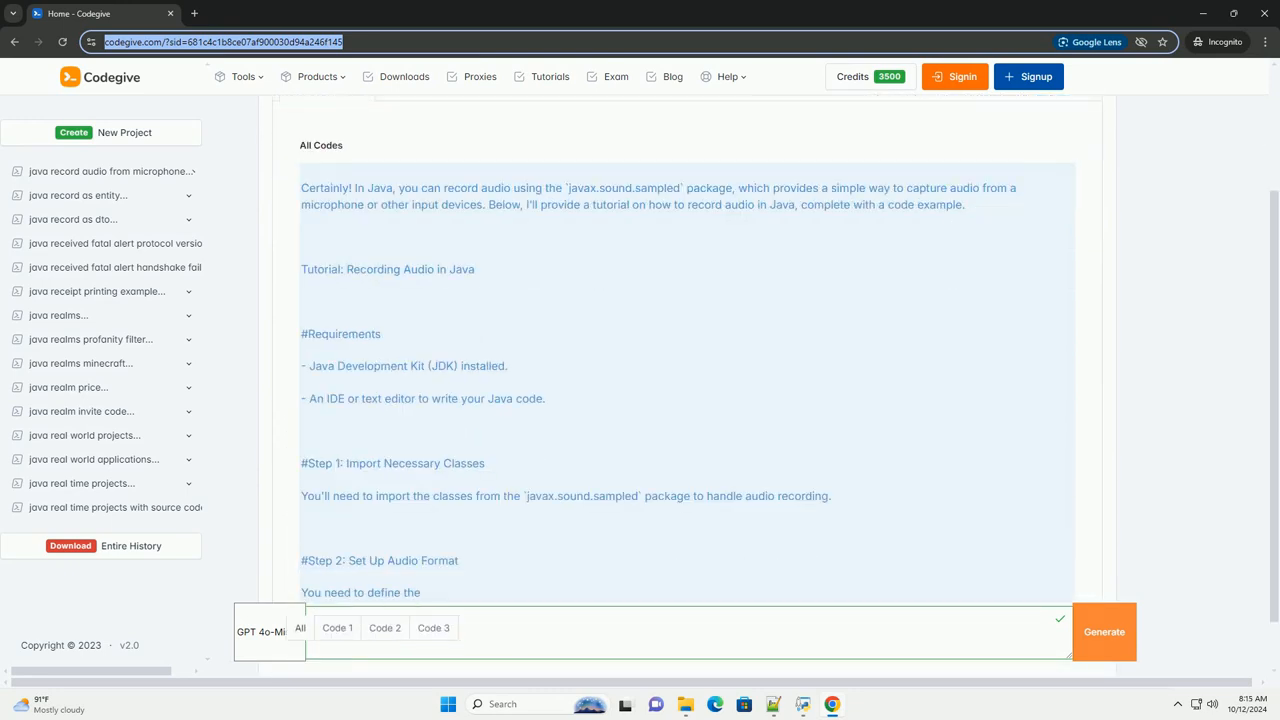
scroll("down", 3)
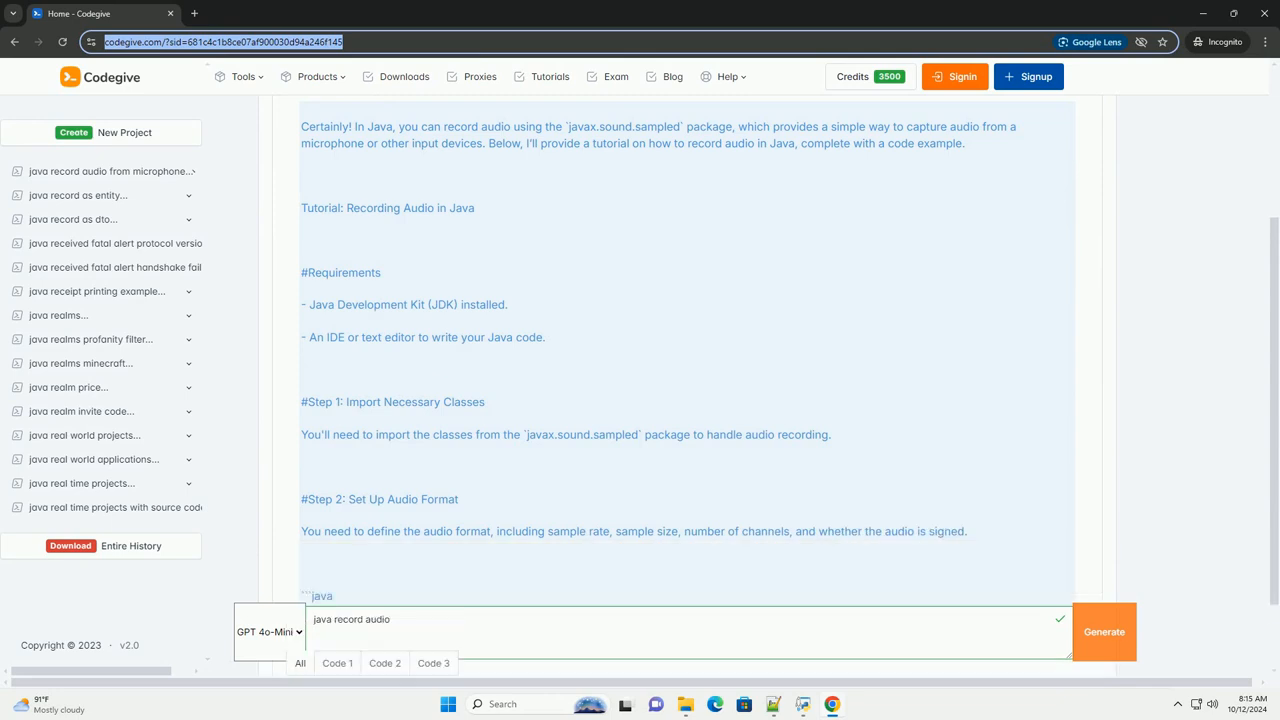
scroll("down", 3)
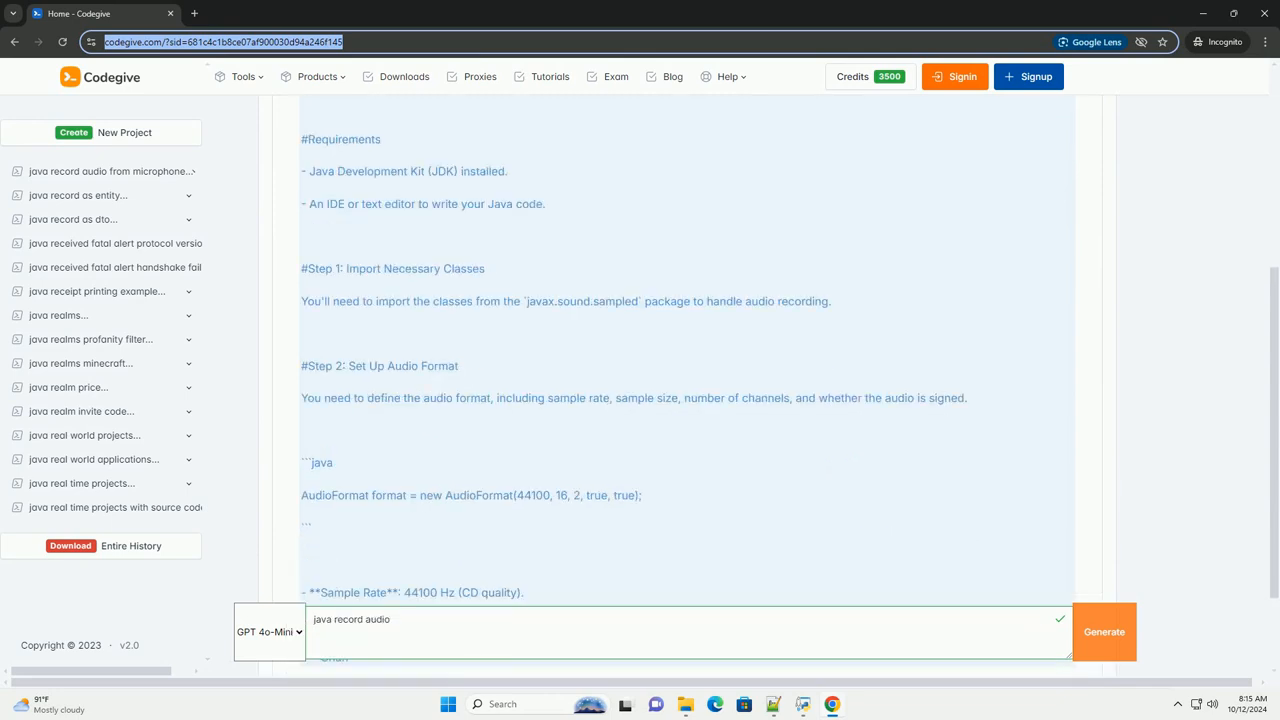
scroll("down", 3)
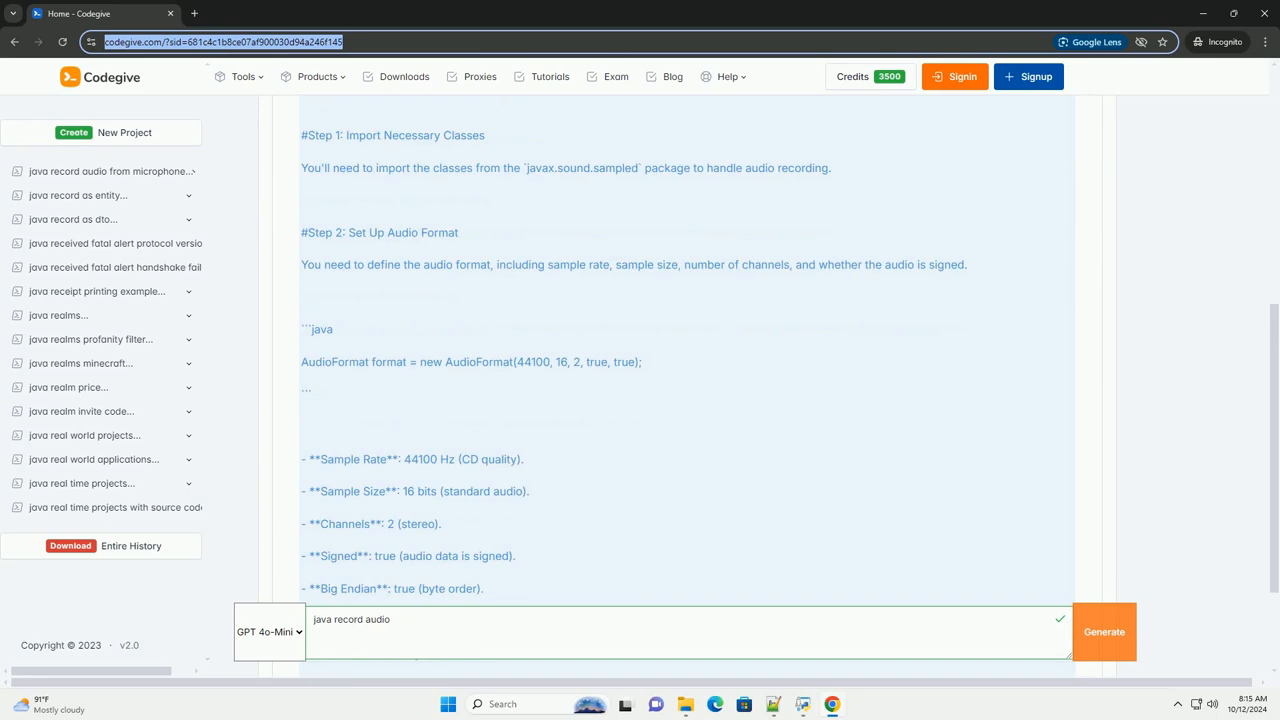
scroll("down", 3)
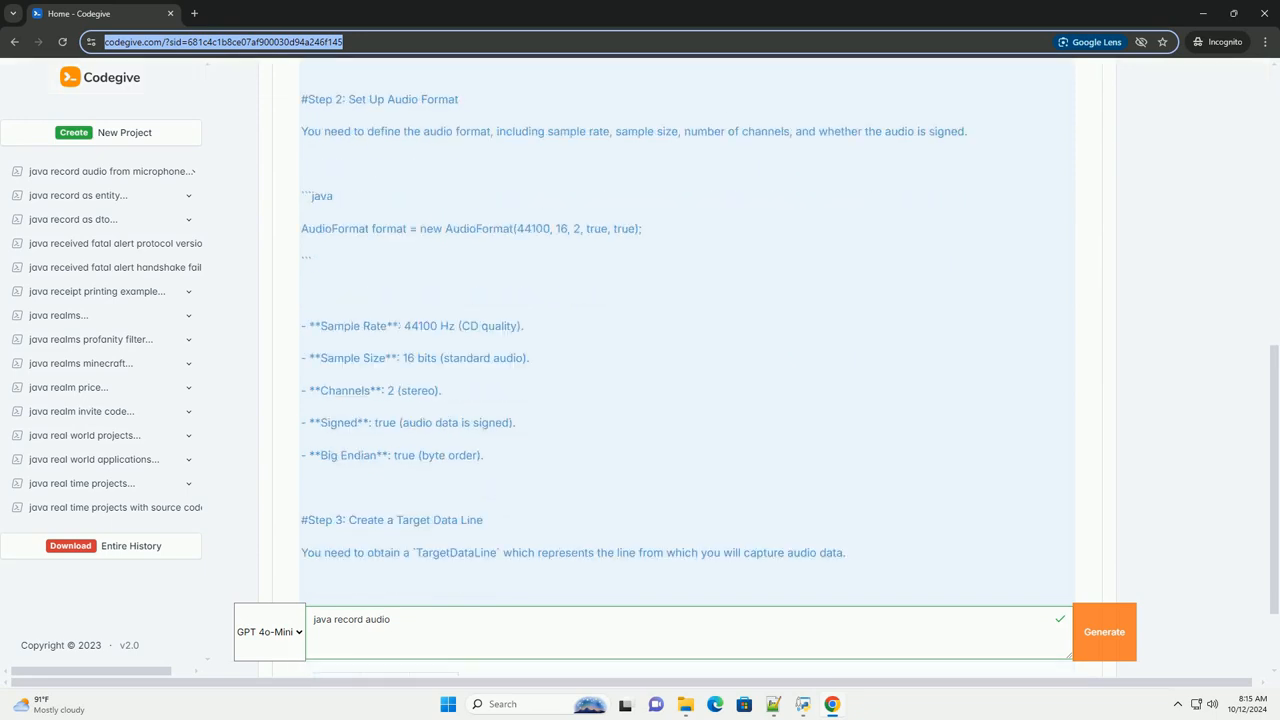
scroll("down", 3)
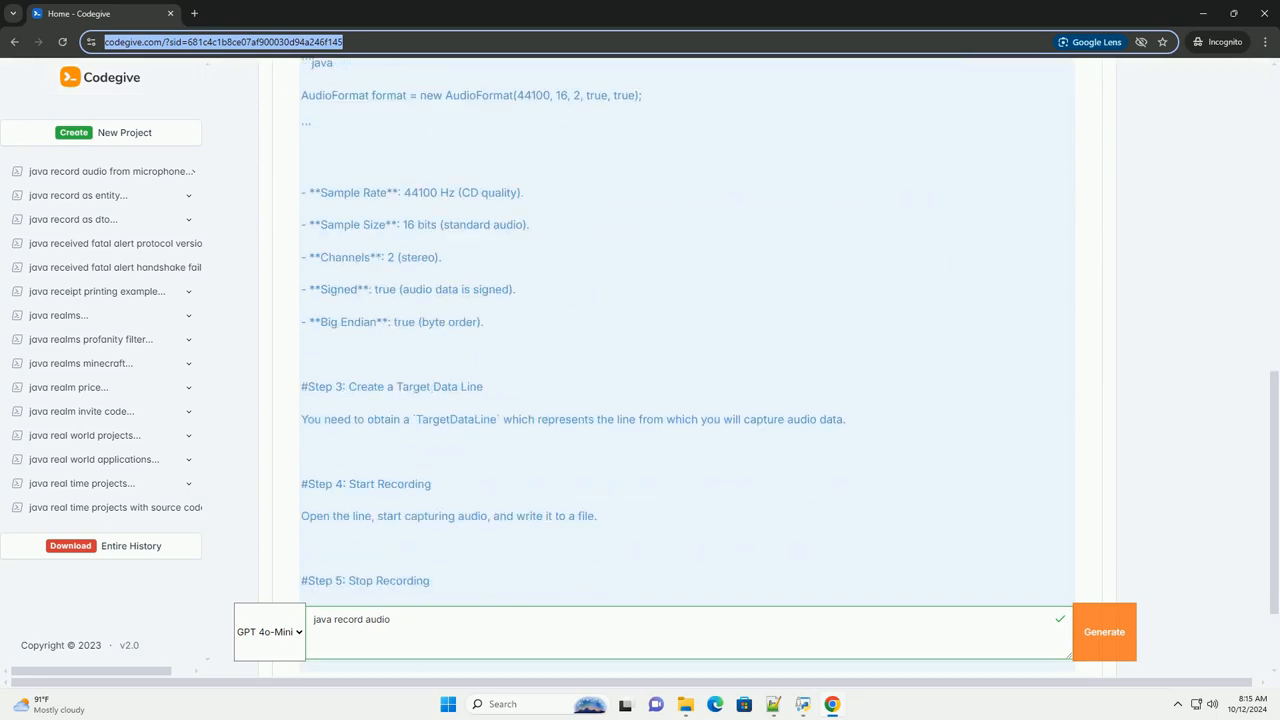
scroll("down", 3)
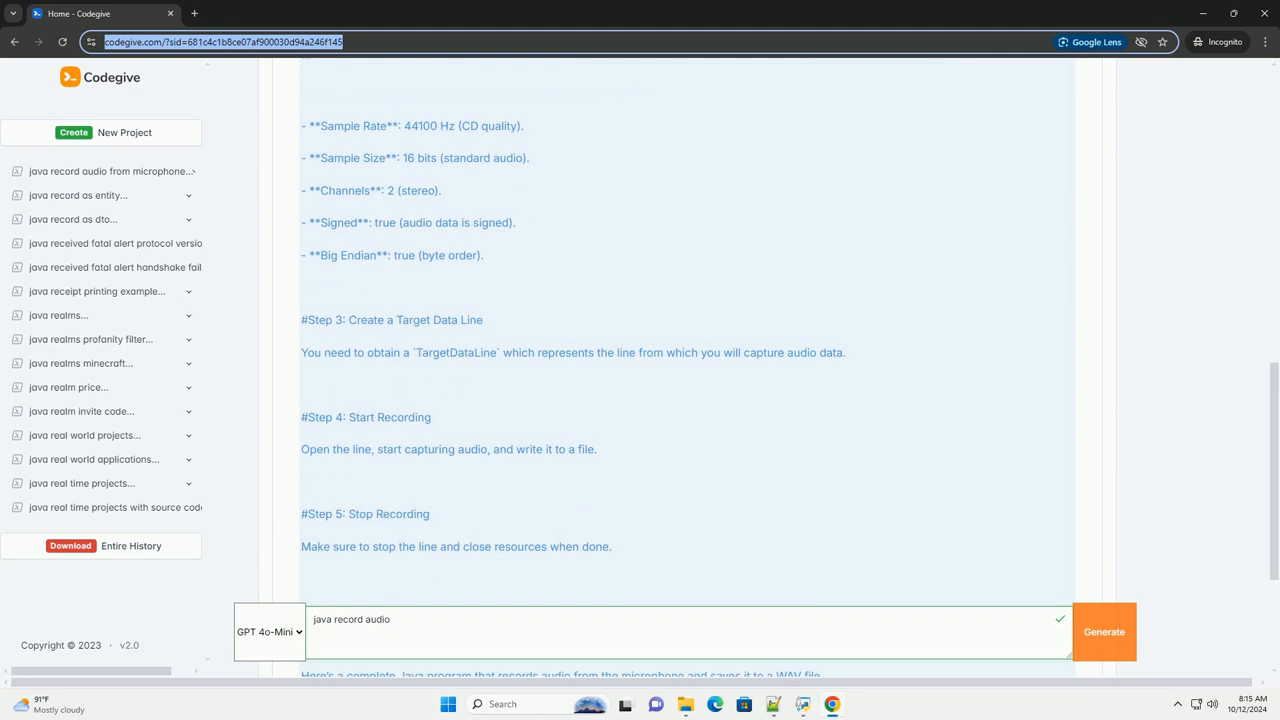
scroll("down", 3)
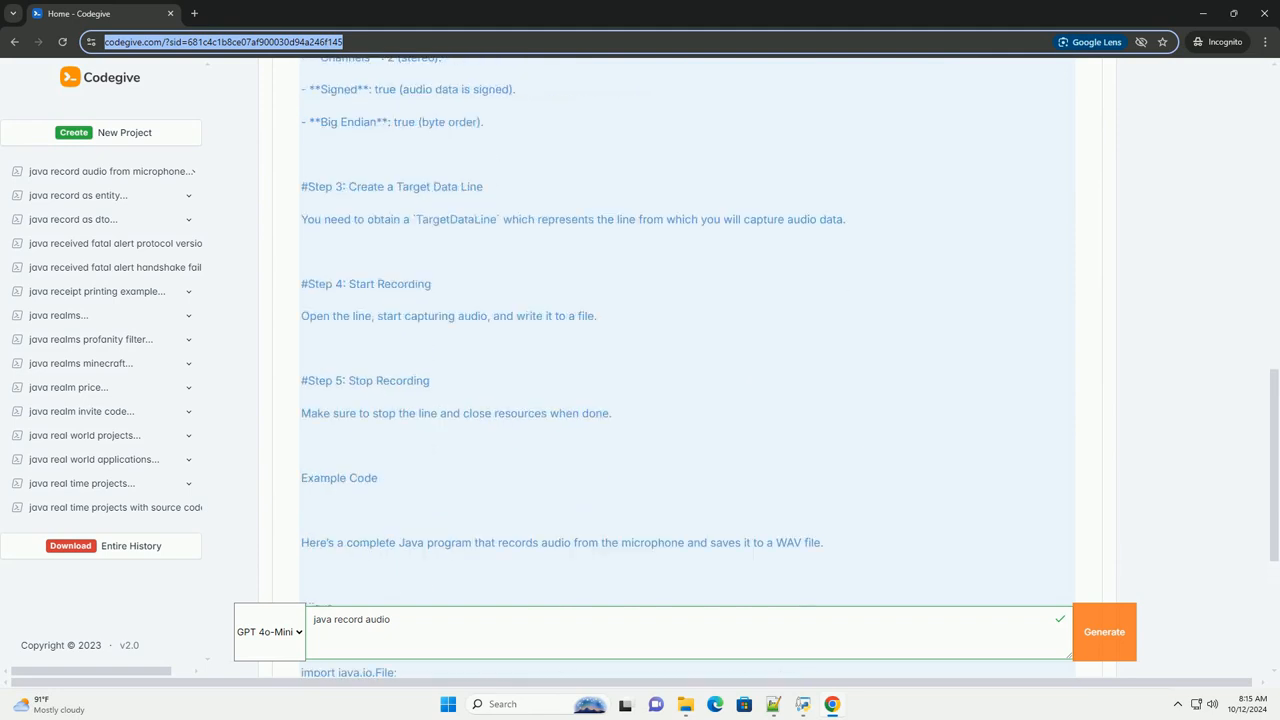
scroll("down", 3)
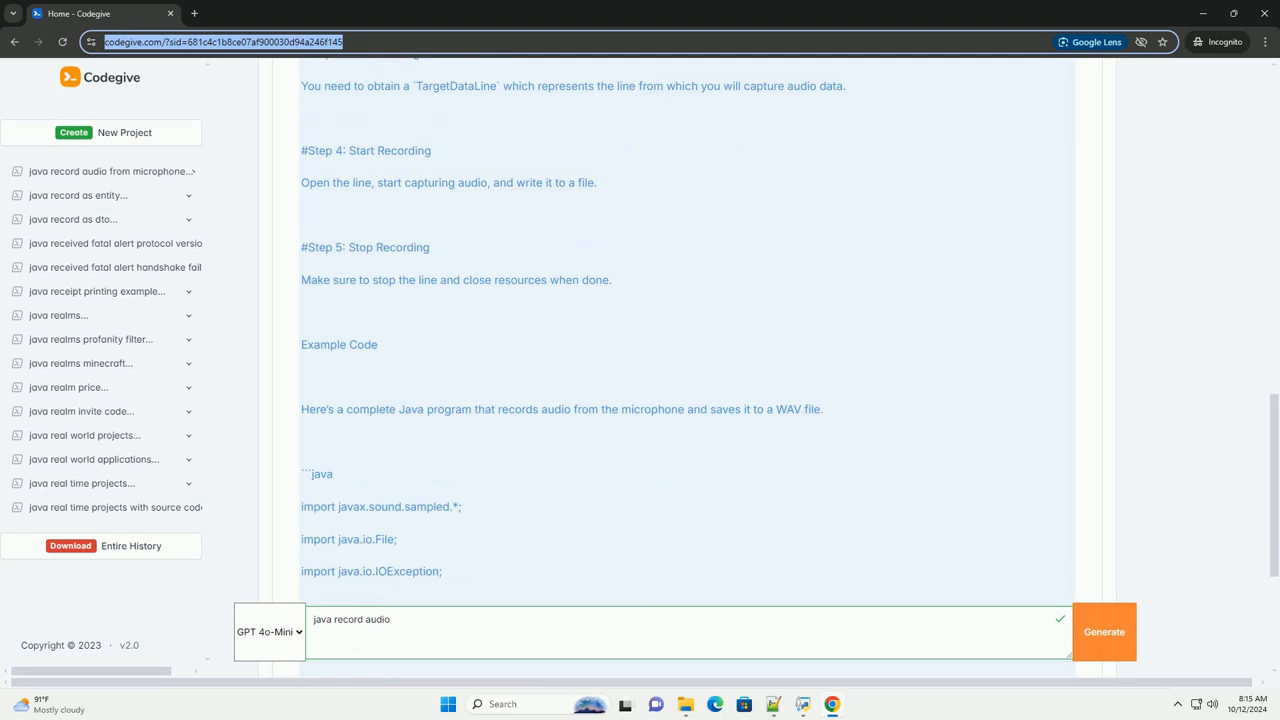
scroll("down", 3)
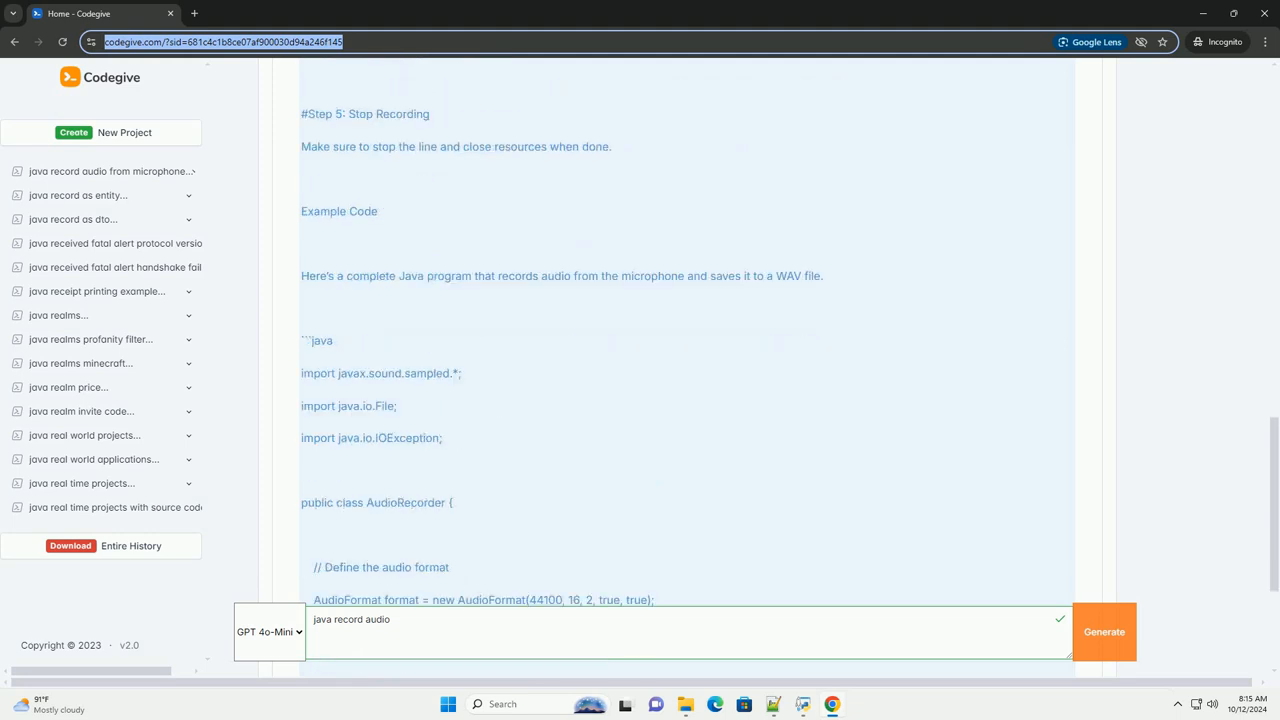
scroll("down", 3)
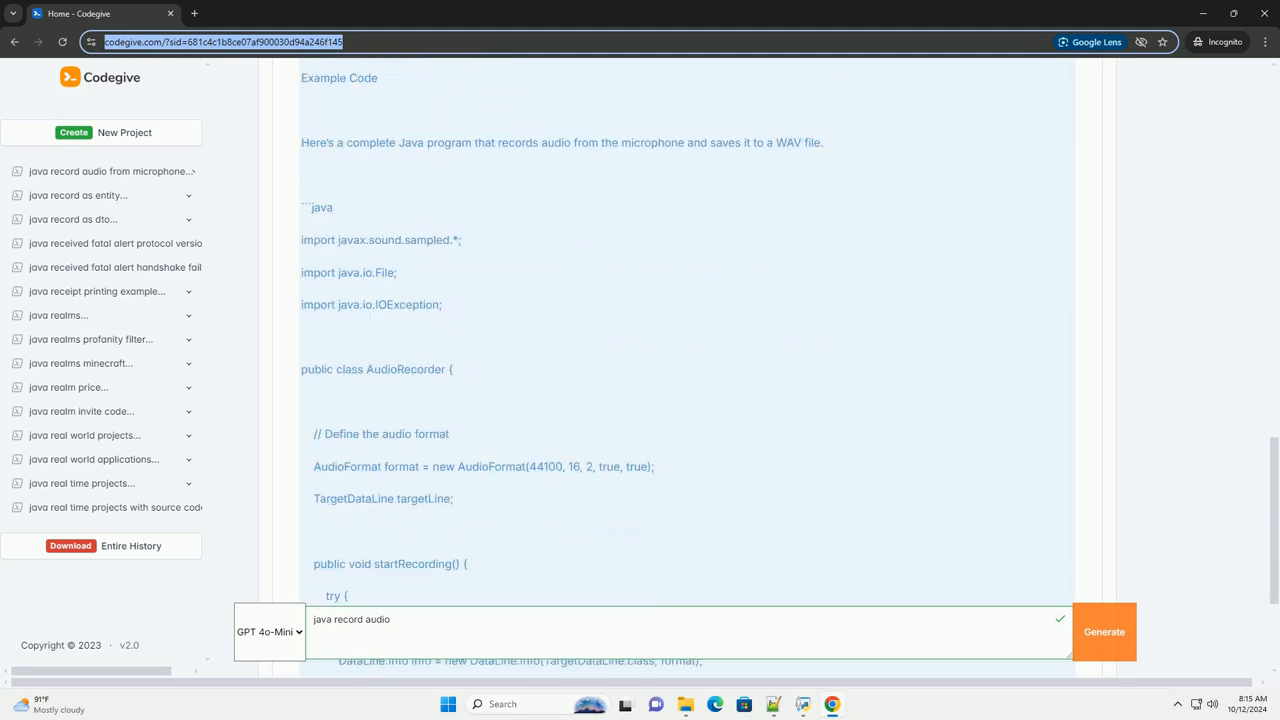
scroll("down", 3)
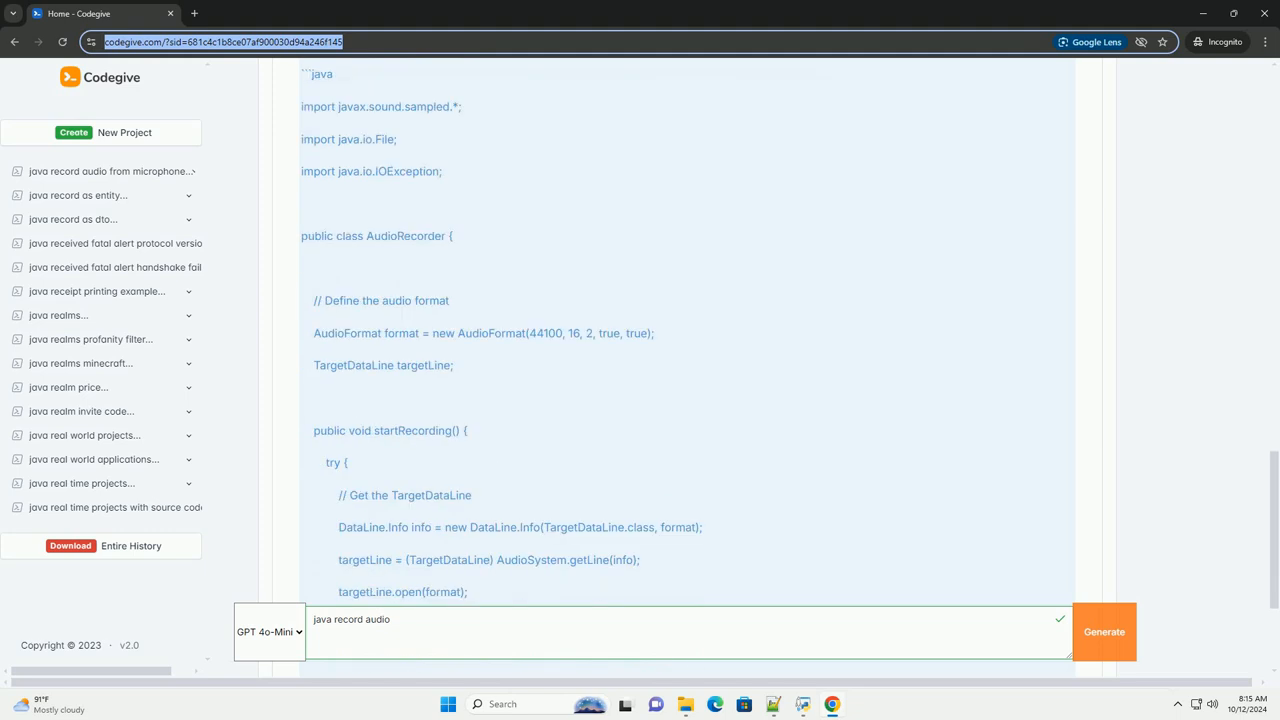
scroll("down", 3)
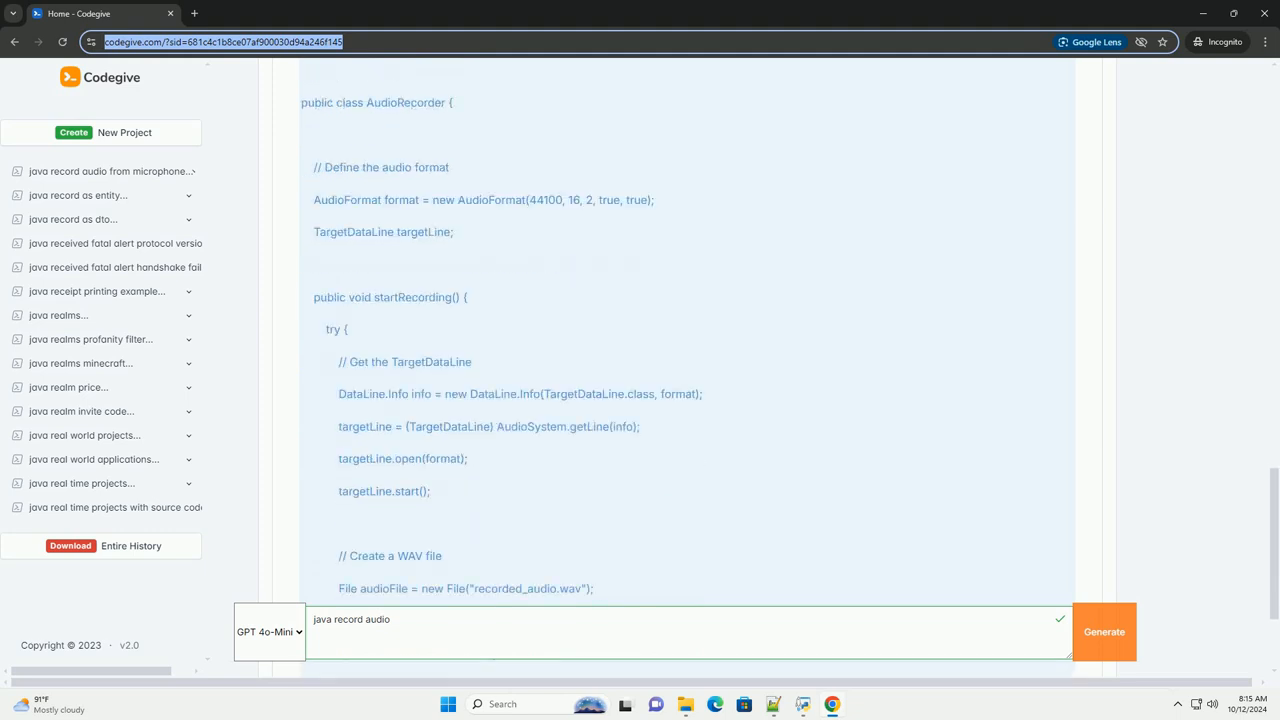
scroll("down", 3)
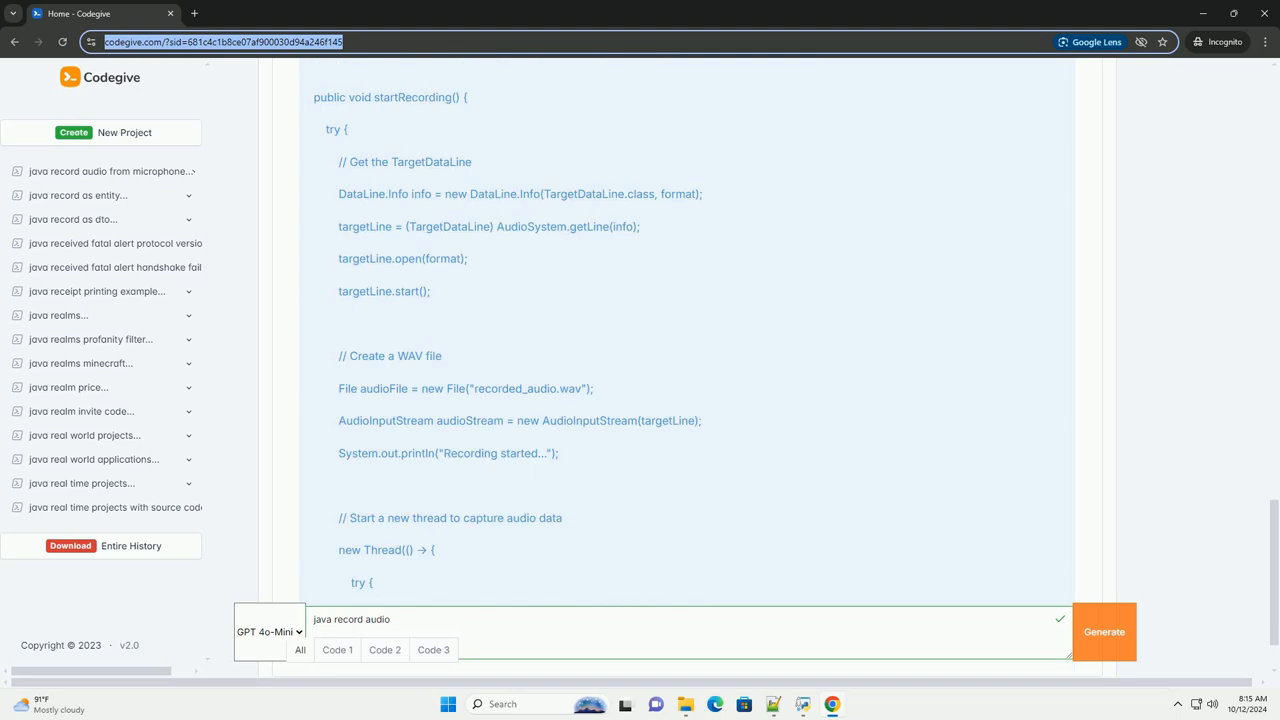
scroll("down", 3)
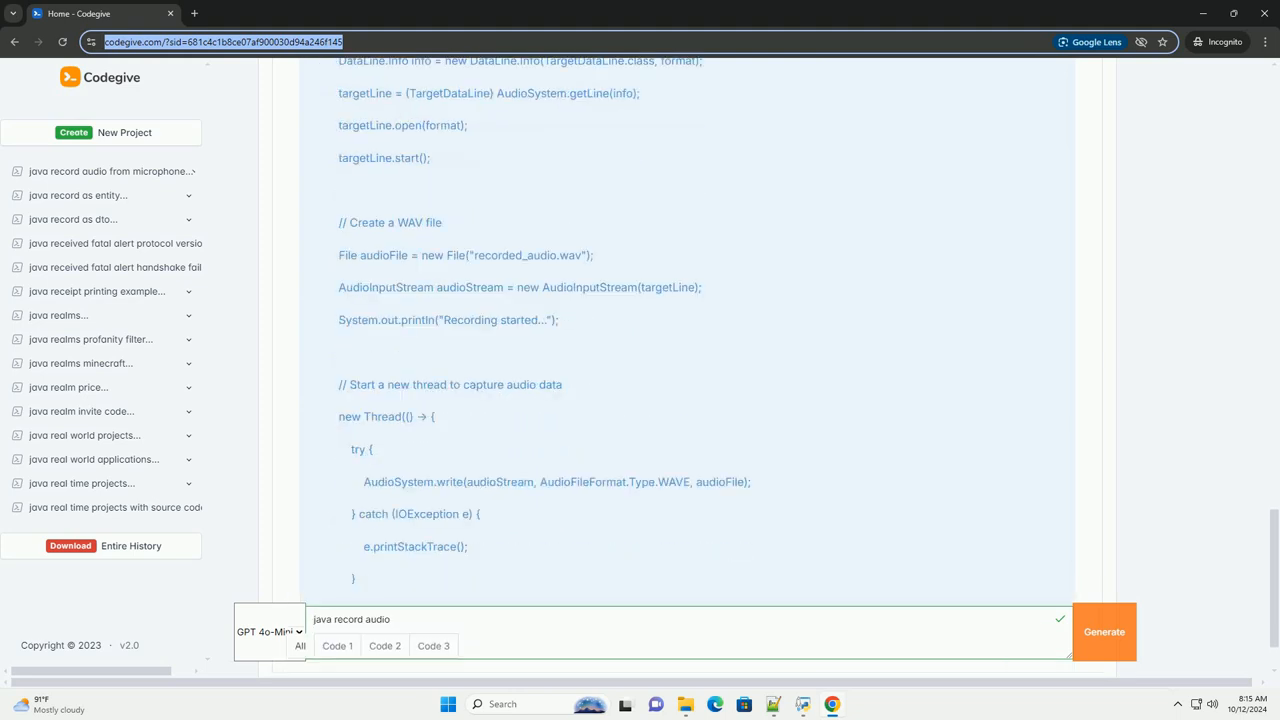
scroll("down", 3)
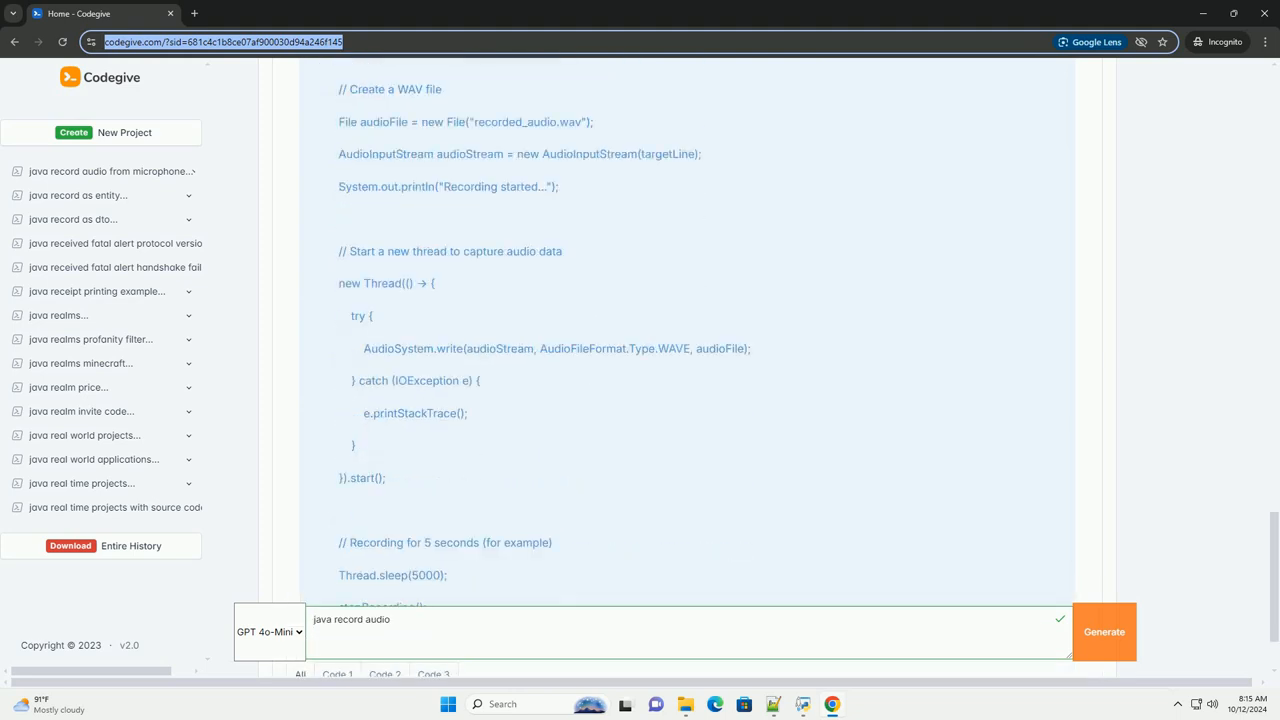
scroll("down", 3)
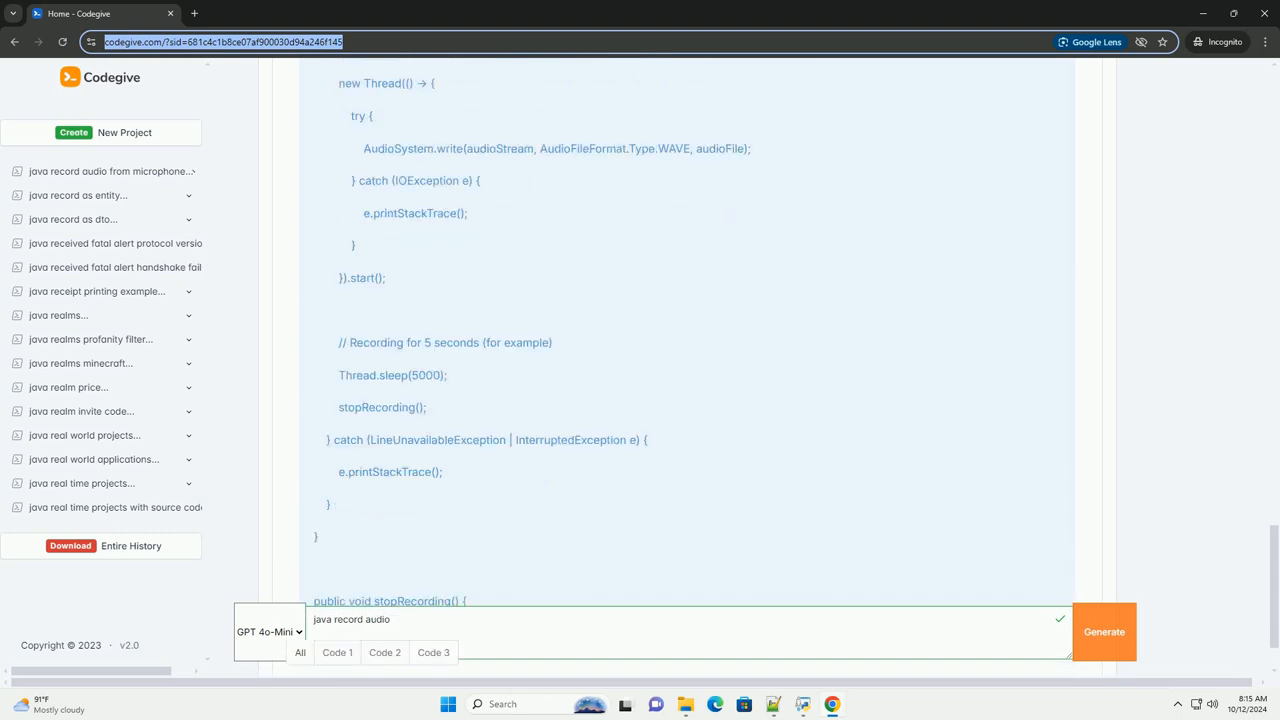
scroll("down", 3)
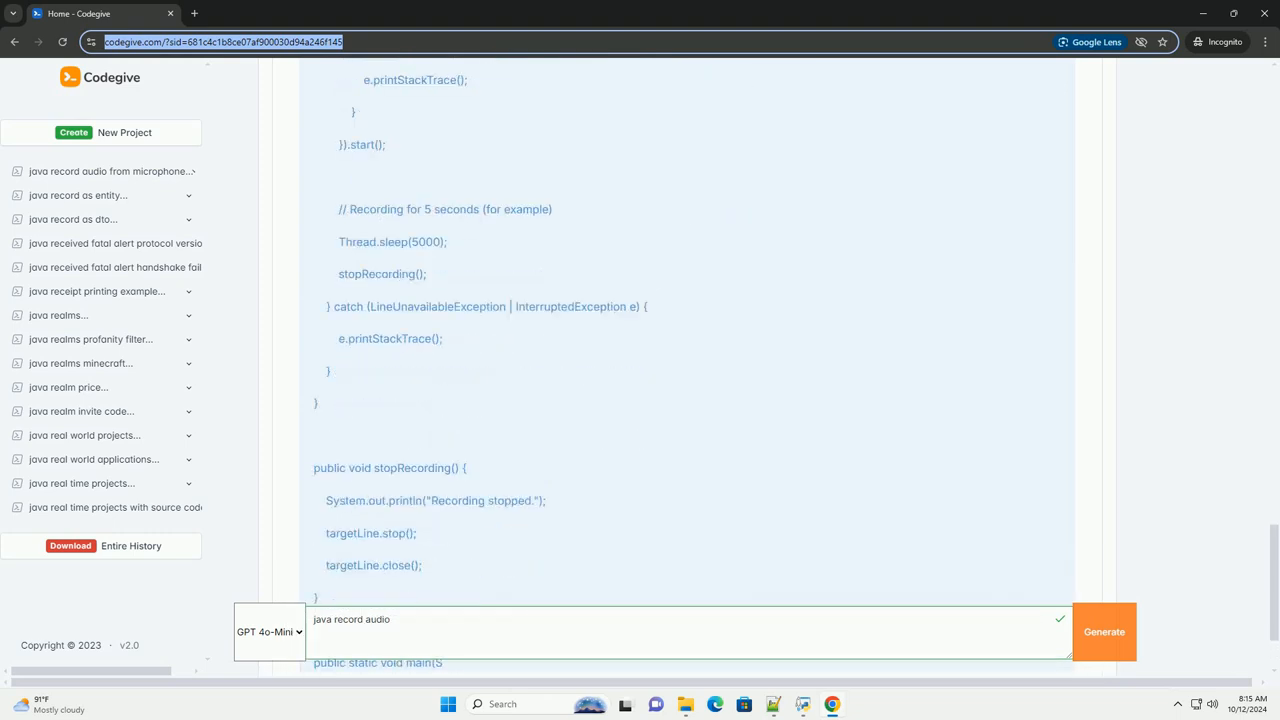
scroll("down", 3)
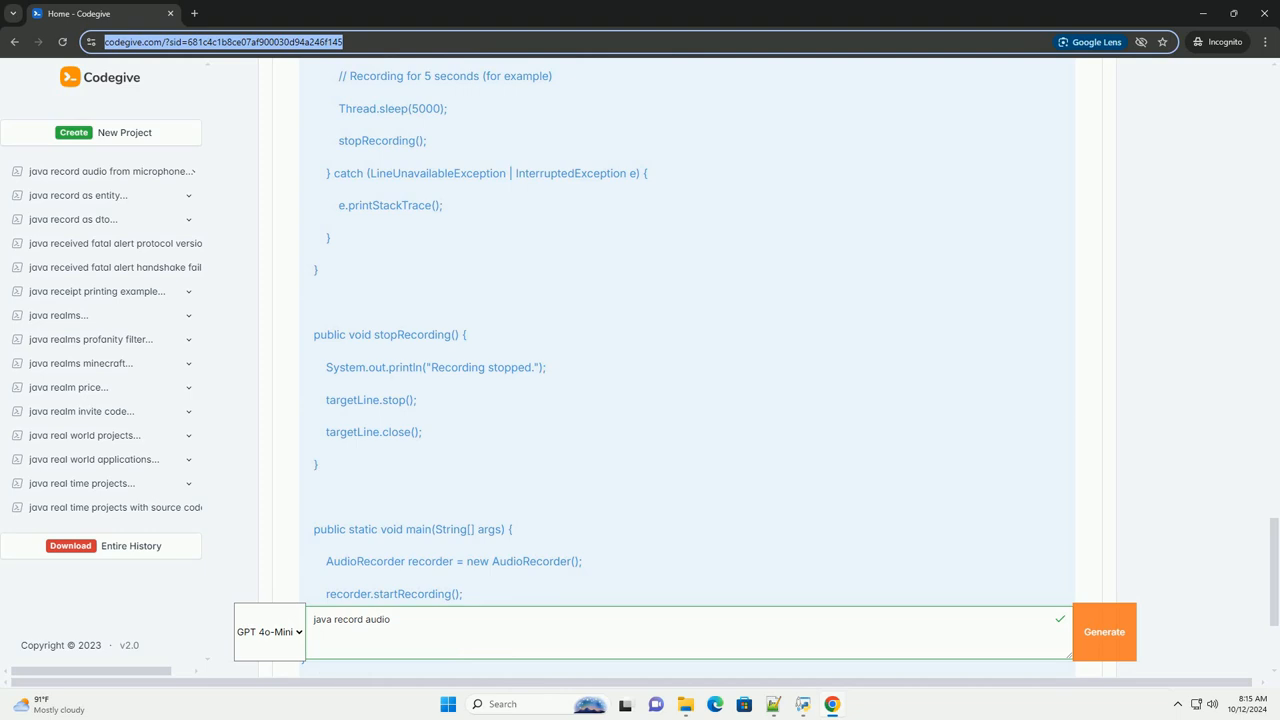
scroll("down", 3)
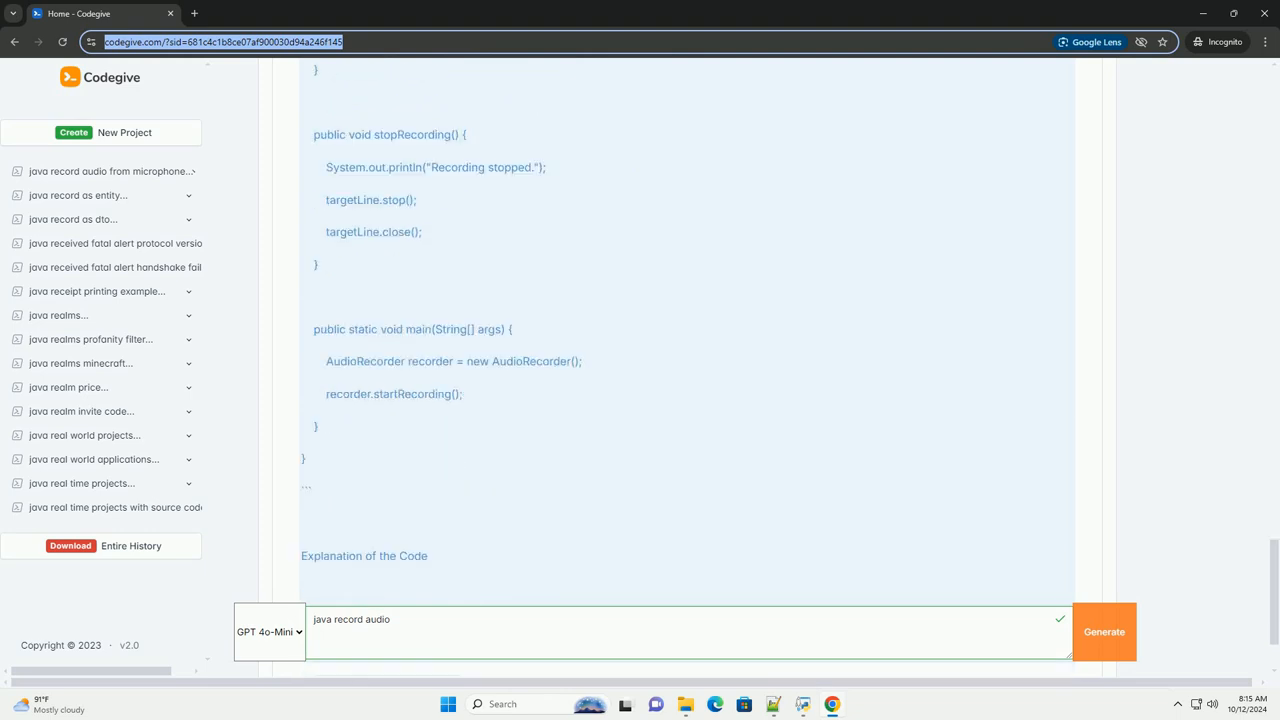
scroll("down", 3)
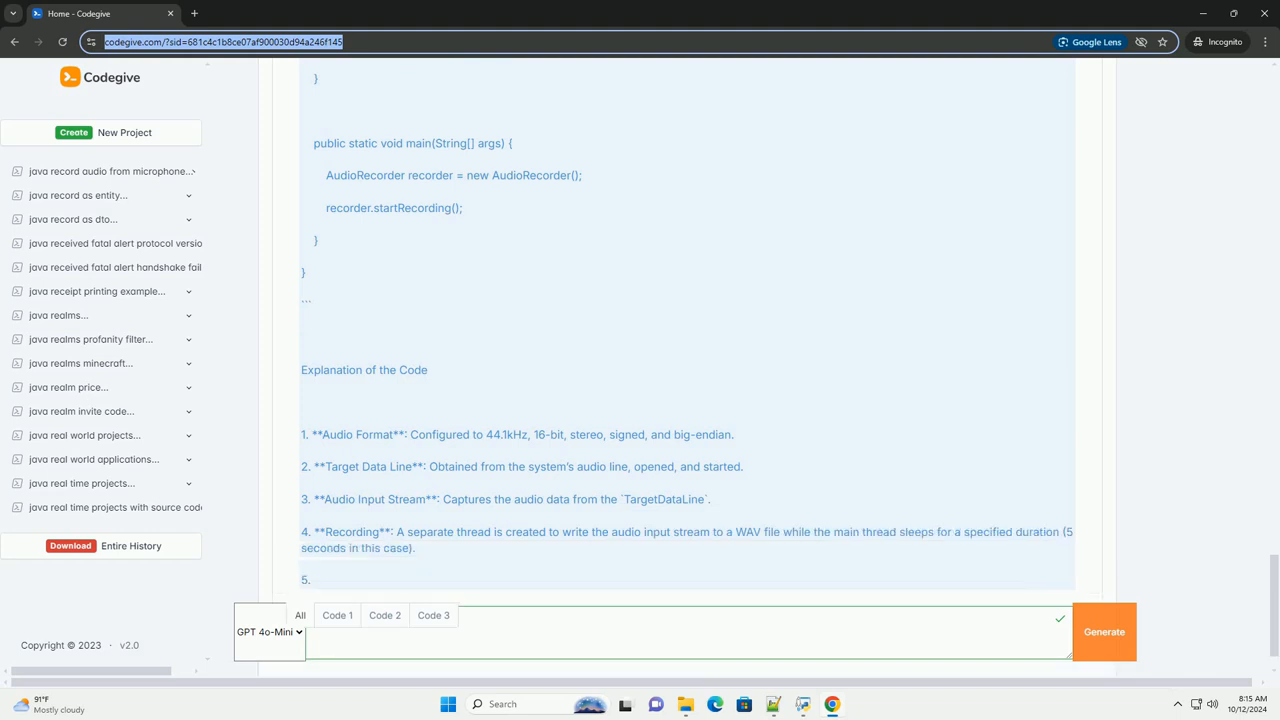
scroll("down", 3)
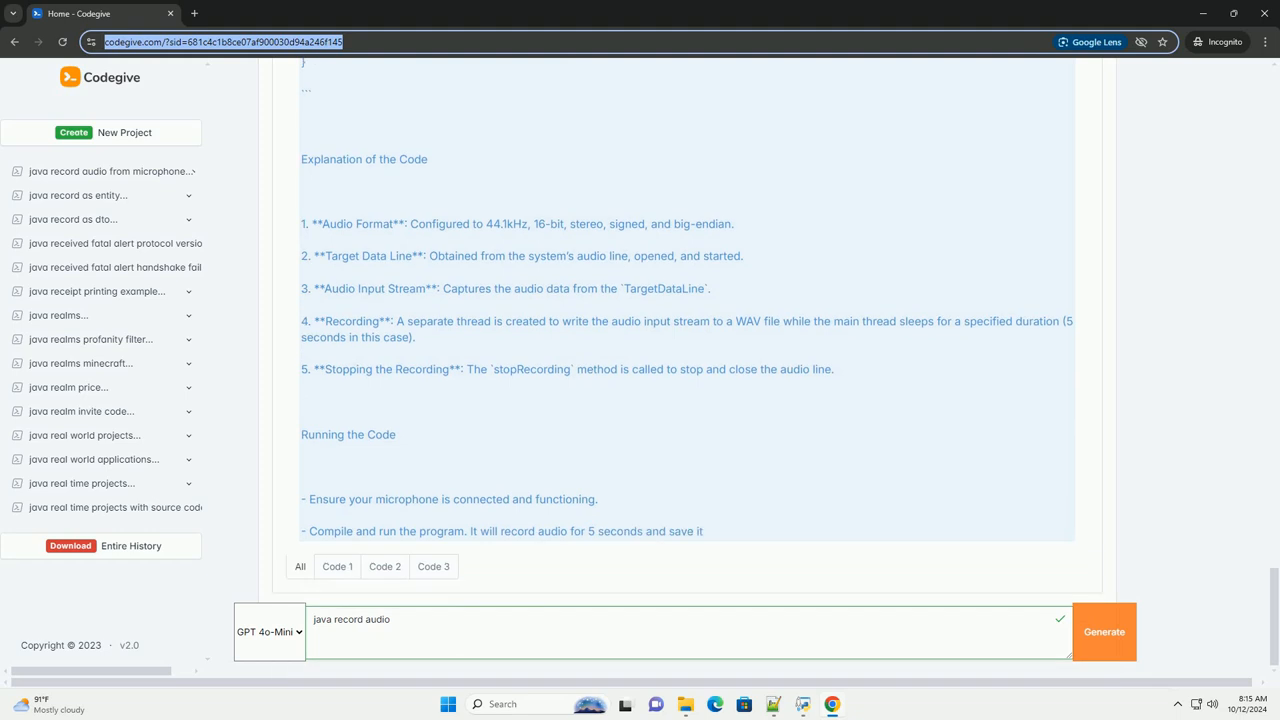
scroll("down", 3)
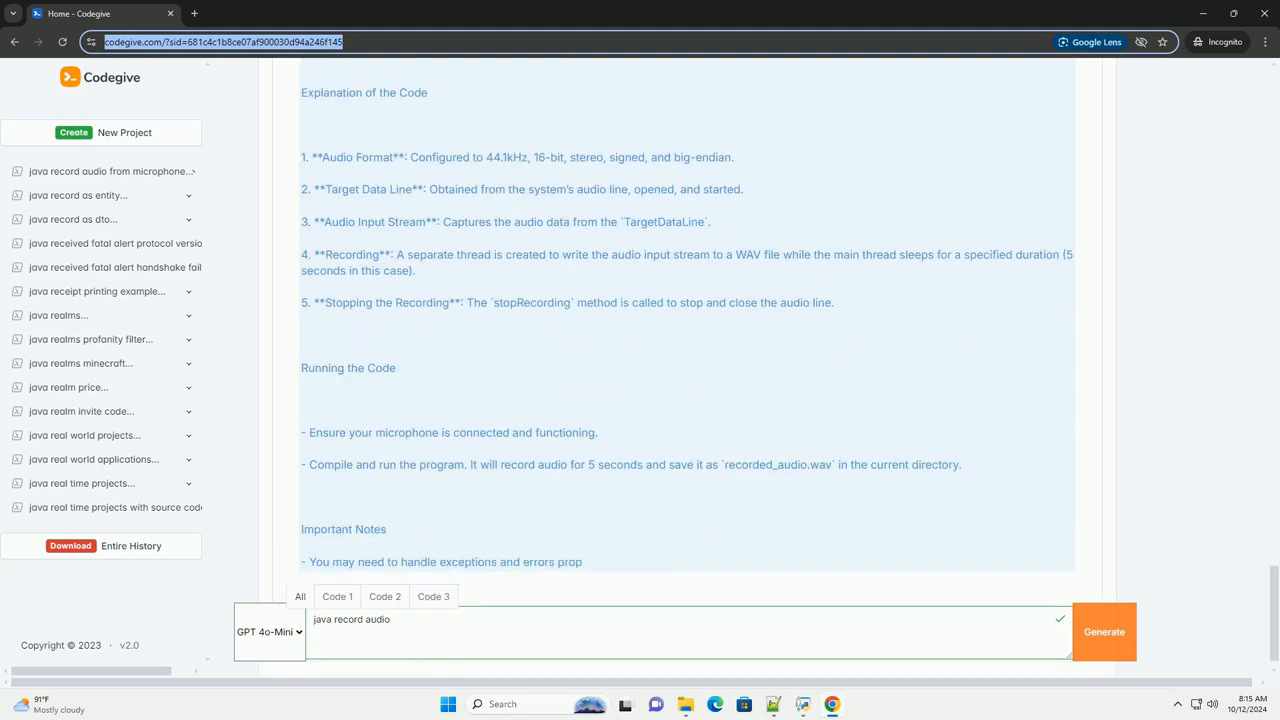
scroll("down", 3)
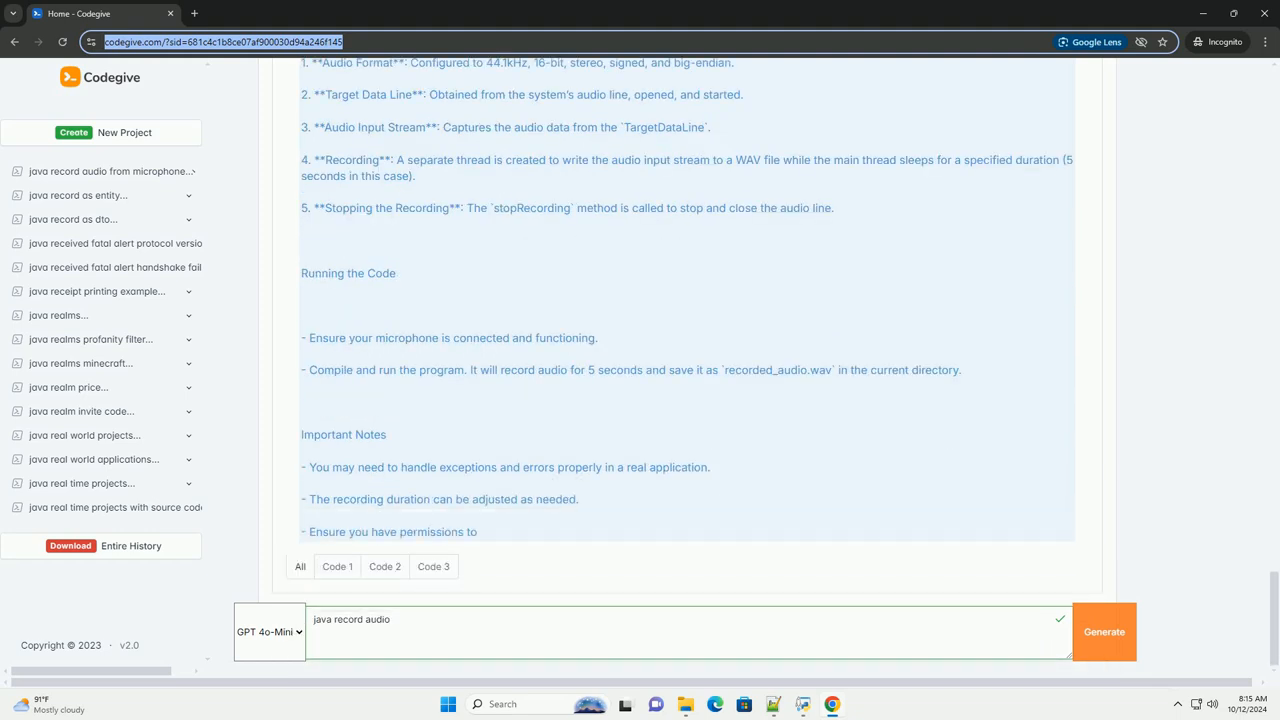
scroll("down", 3)
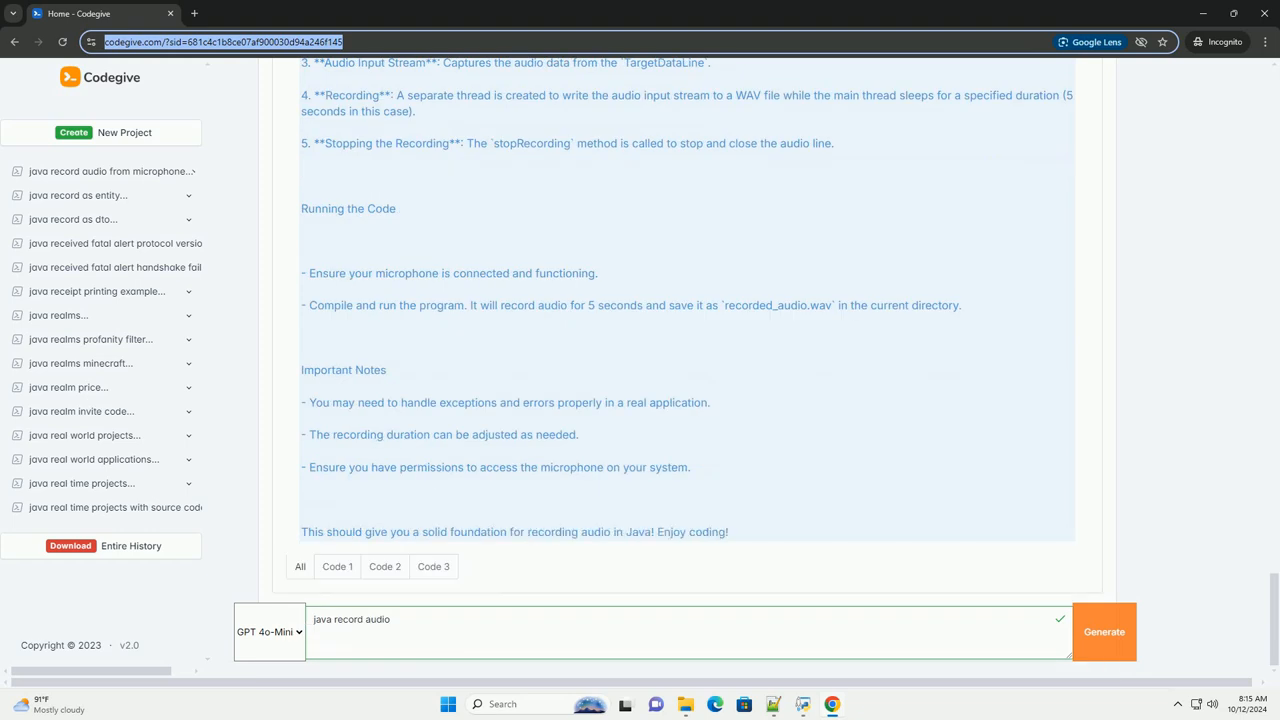